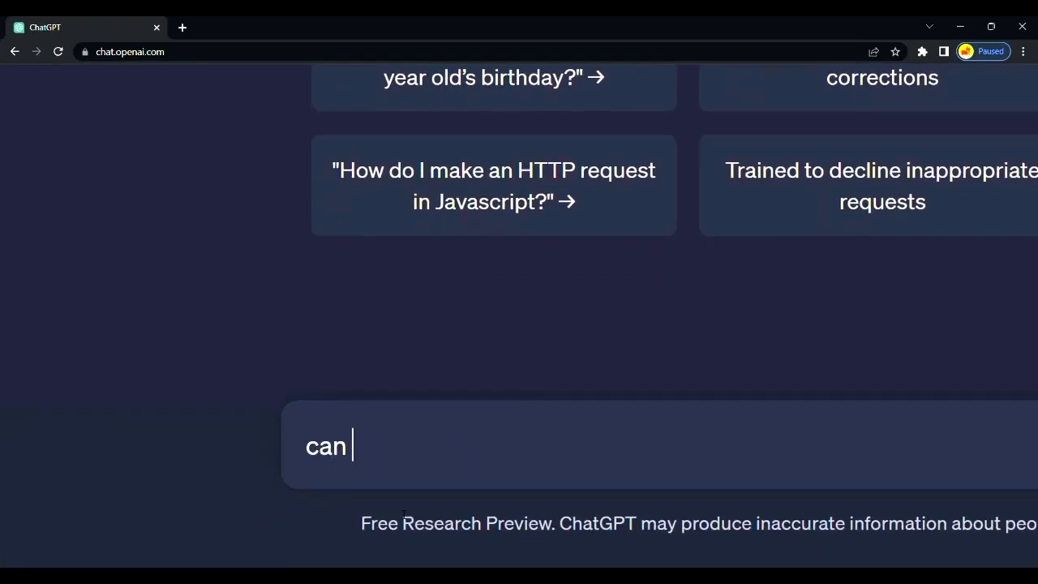
Ask ChatGPT for a kids story script, then move on to Lexica's image gallery
type("you give me k")
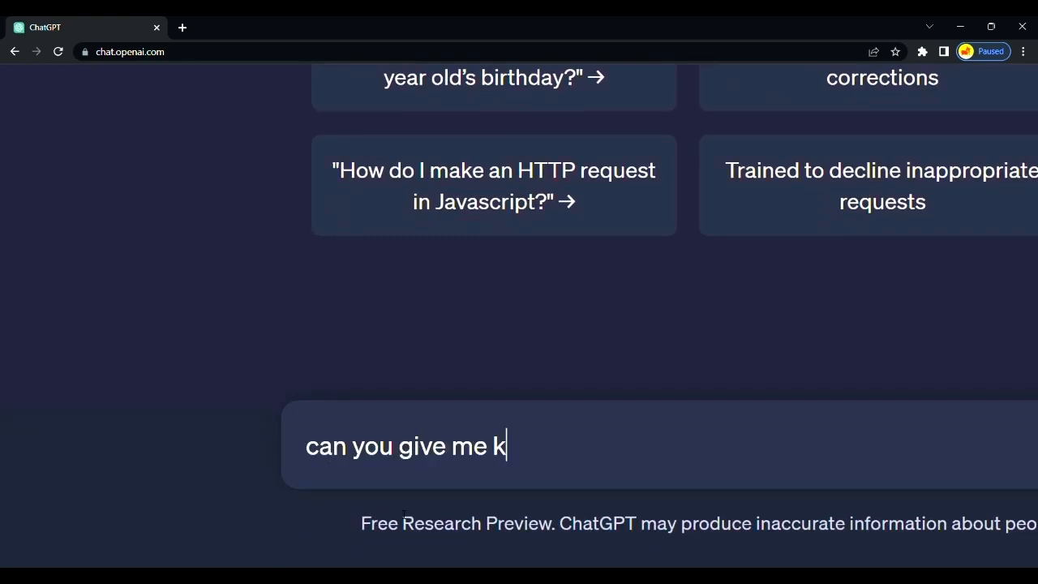
type("ids story scr")
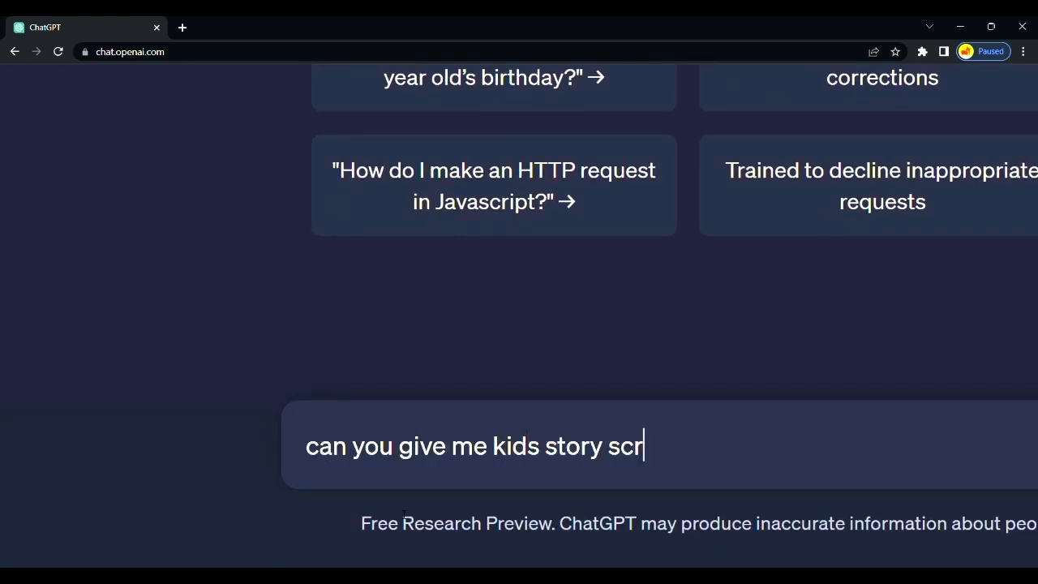
key("Enter")
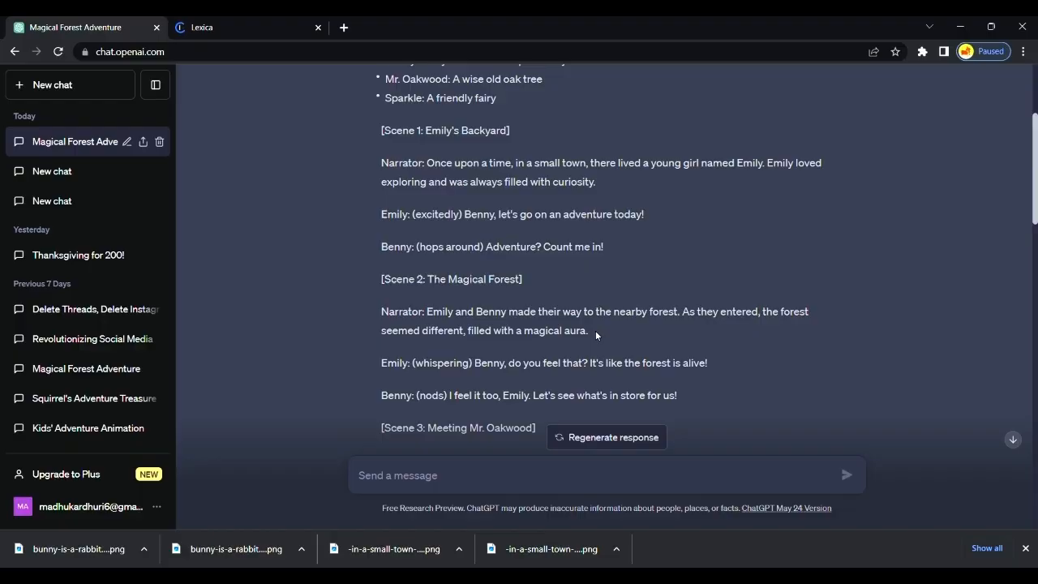
left_click_drag(424, 311, 588, 330)
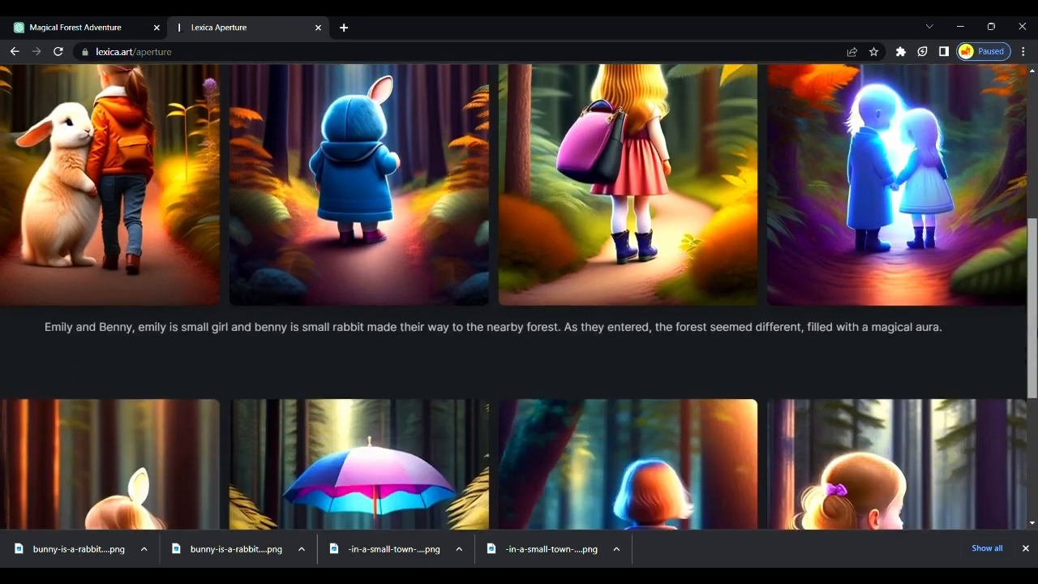
Scroll Lexica's results to the girl-and-white-rabbit forest image and enlarge it
scroll("down", 3)
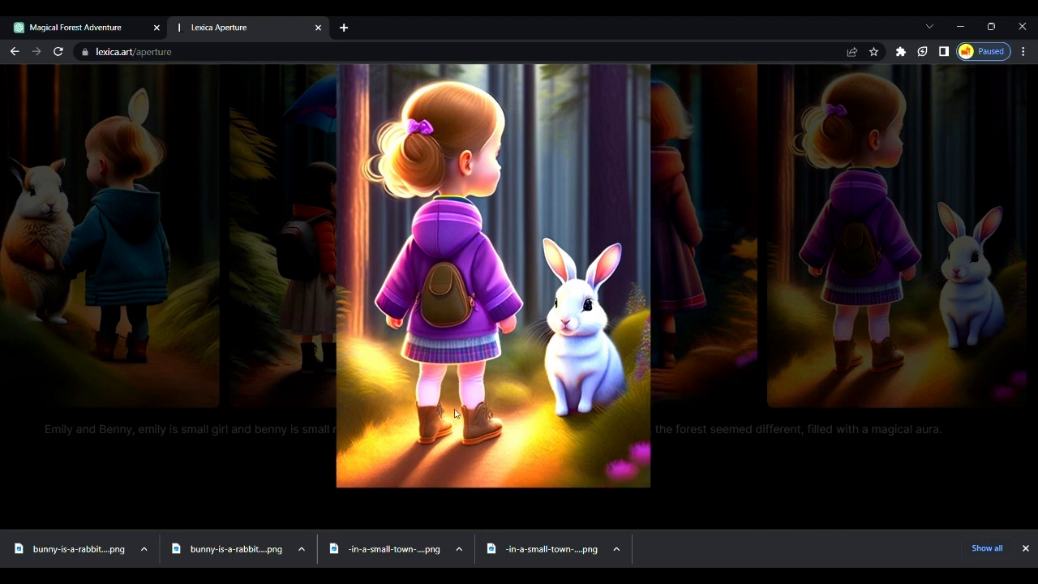
mouse_move(468, 377)
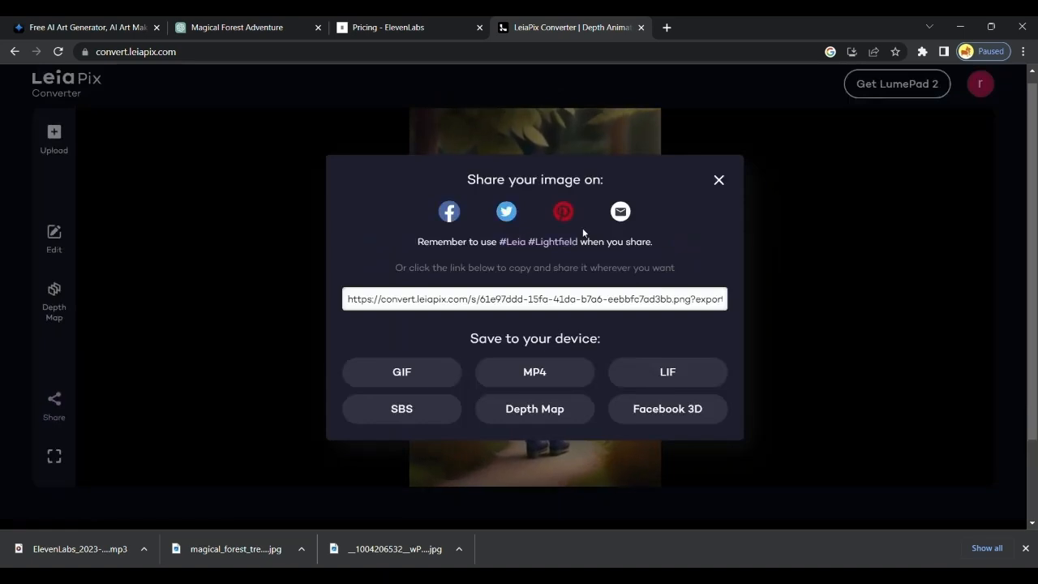
Save the LeiaPix depth animation as an MP4 to the device
left_click(719, 179)
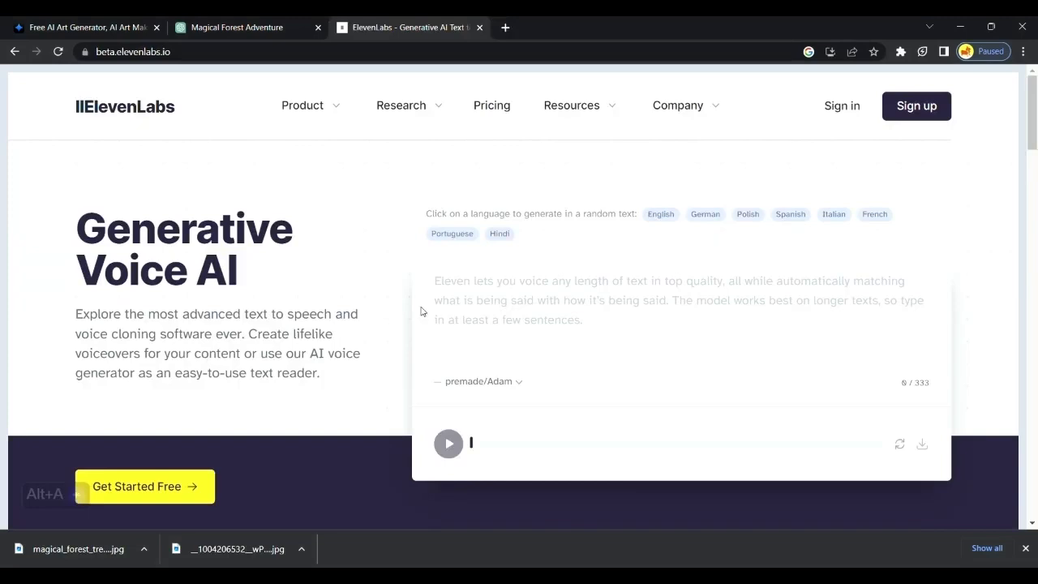
In Speech Synthesis, preview the Adam and Arnold voices, then pick a narrator voice
left_click(917, 106)
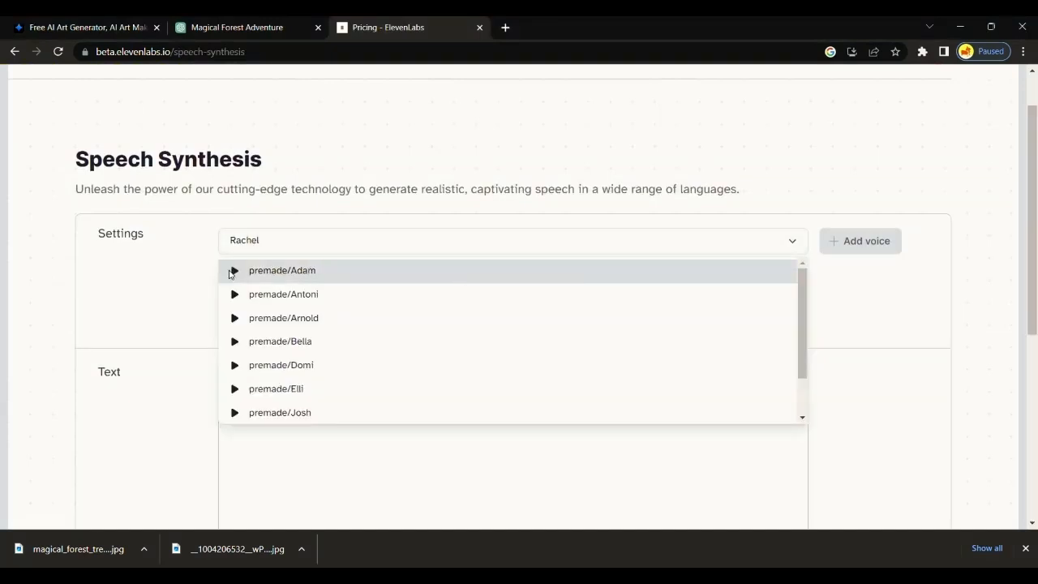
left_click(234, 270)
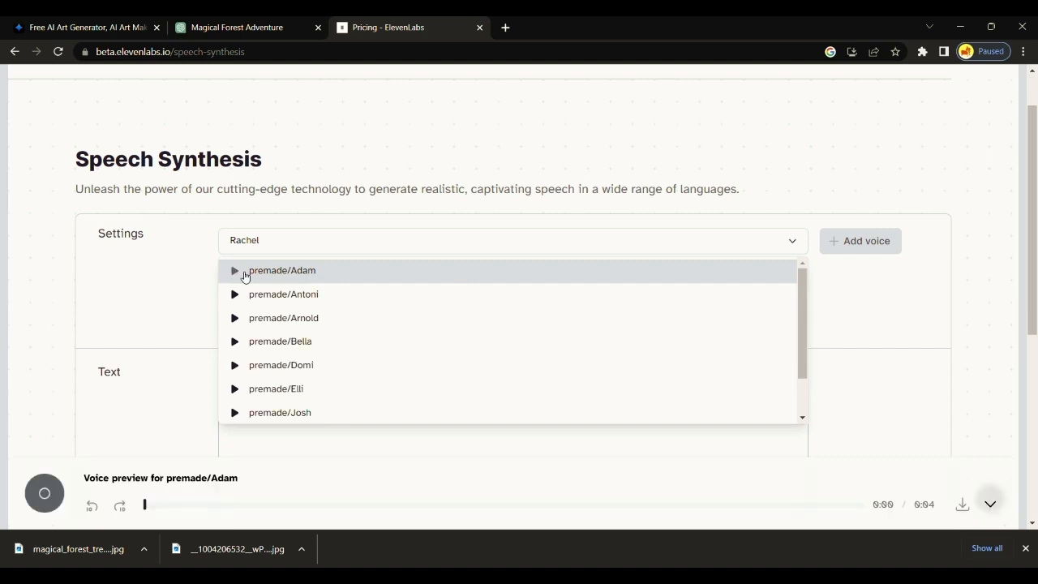
left_click(234, 270)
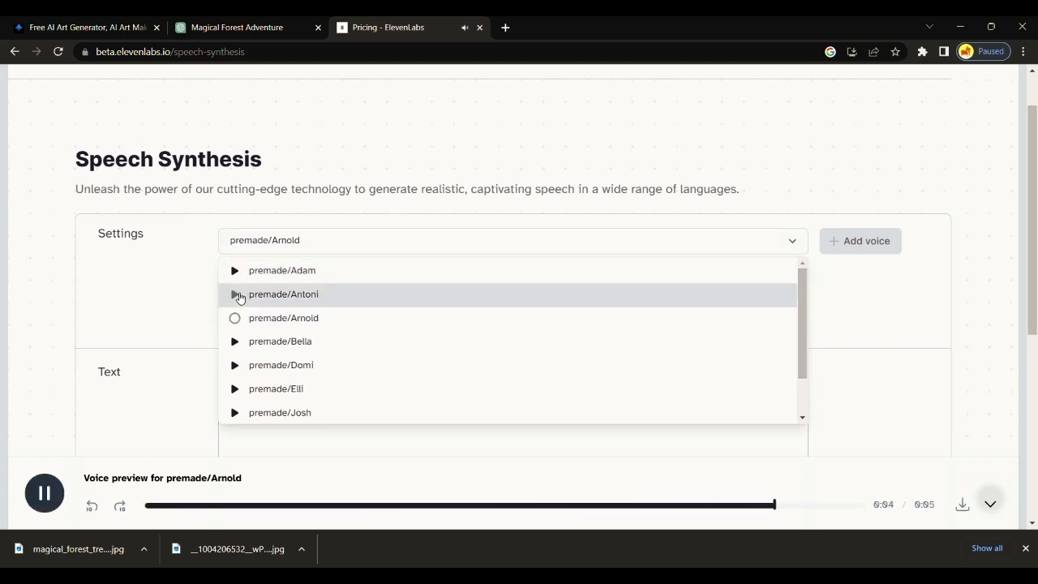
left_click(234, 293)
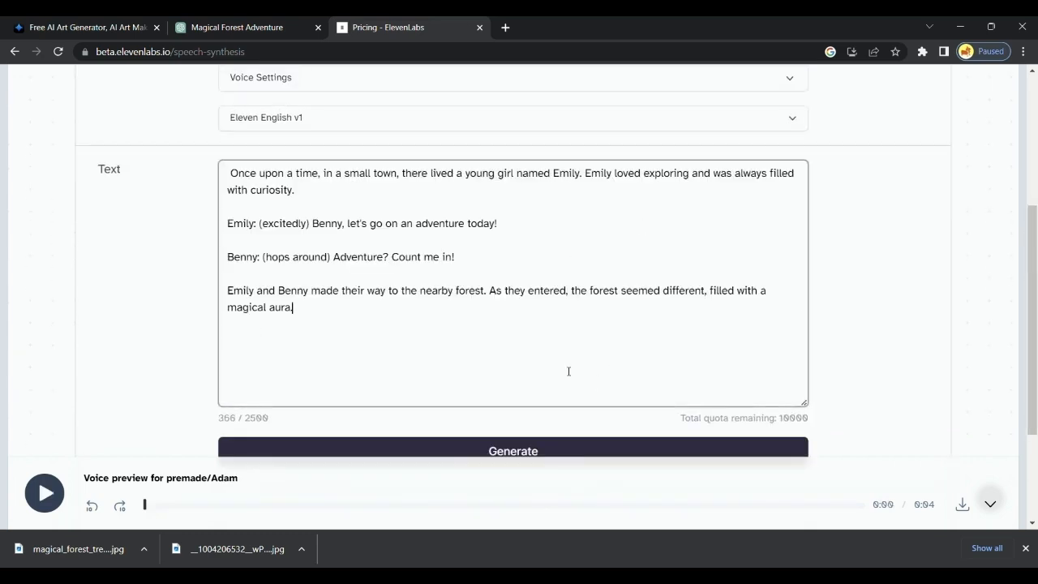
Scroll the ElevenLabs page to finish the narration and move to VEED.IO's caption generator
scroll("down", 3)
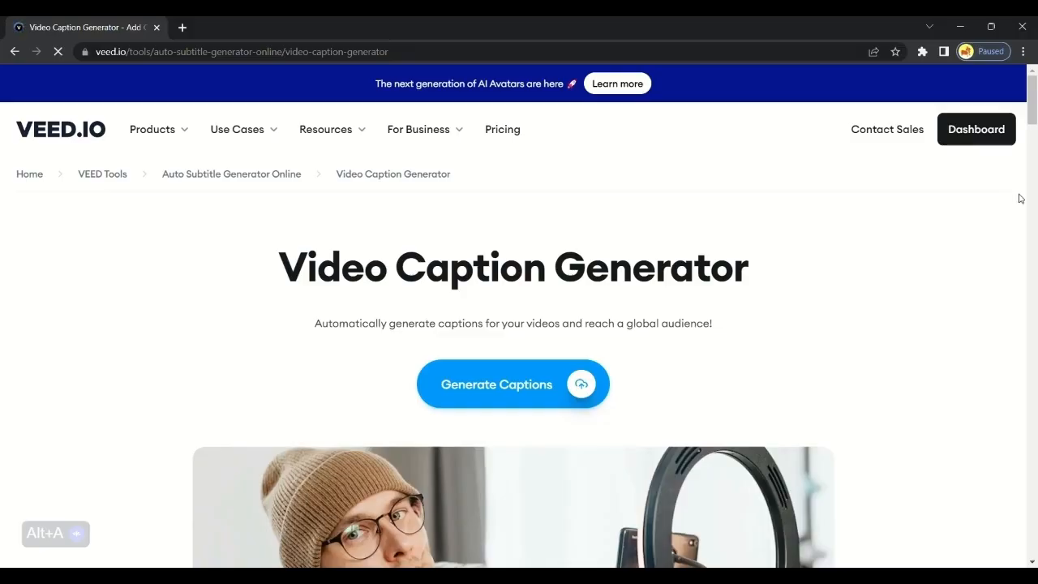
Upload the forest video via Generate Captions and preview the Lofi Background Vlog Hip Hop track
left_click(513, 384)
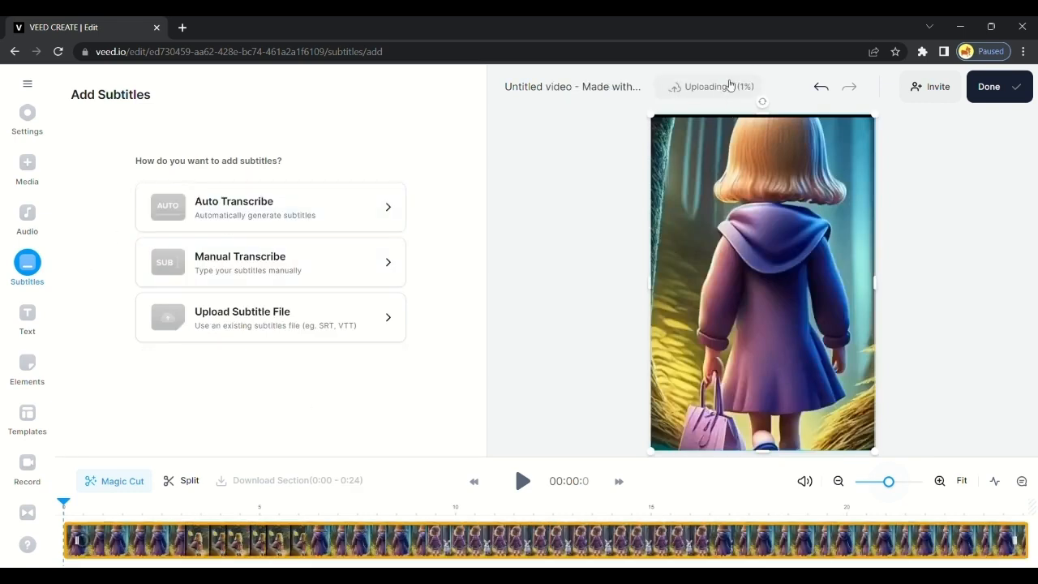
left_click(27, 215)
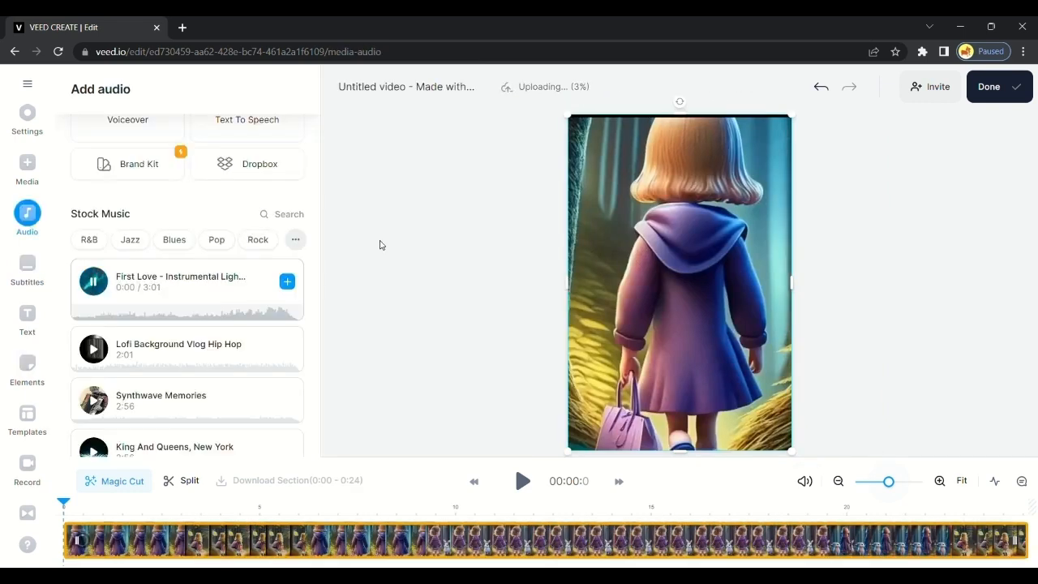
left_click(523, 481)
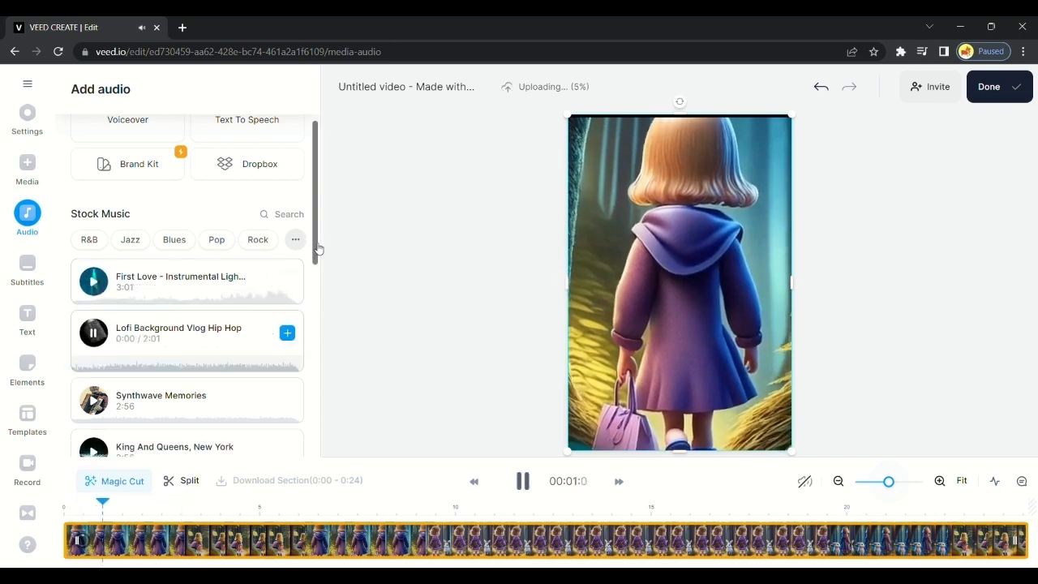
scroll("down", 3)
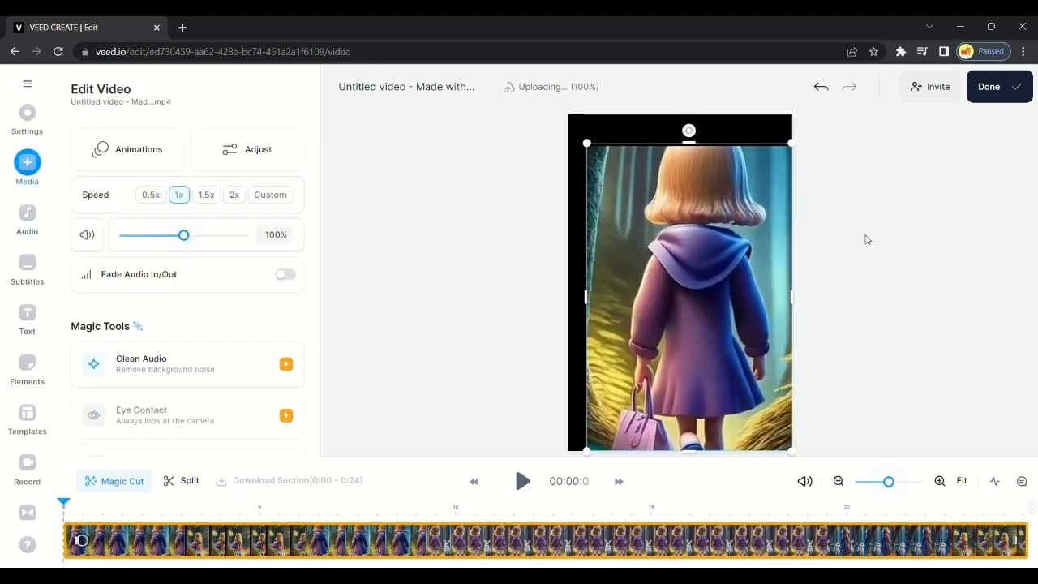
Auto-transcribe the narration into English subtitles
left_click(27, 268)
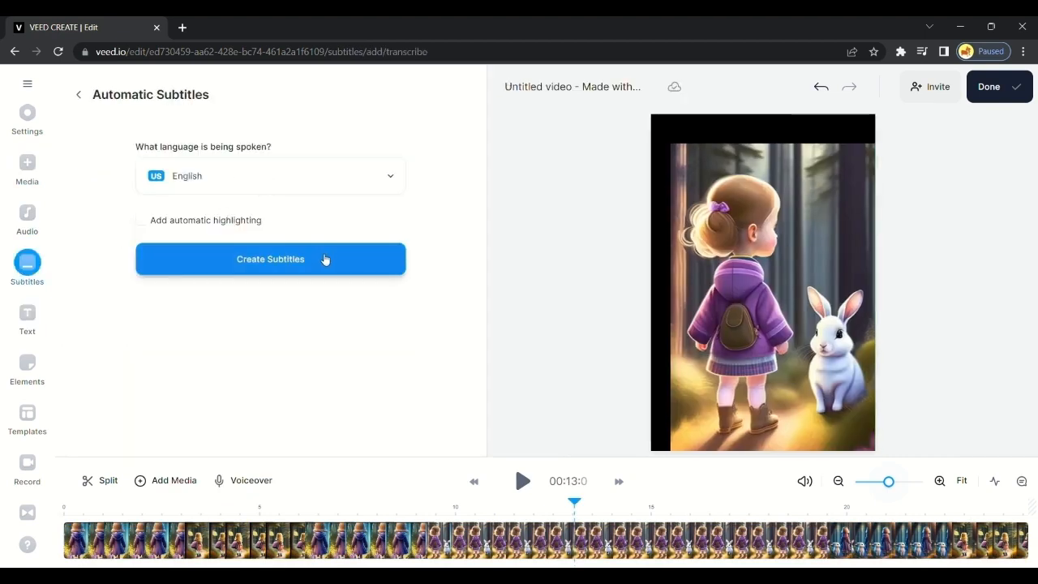
left_click(270, 259)
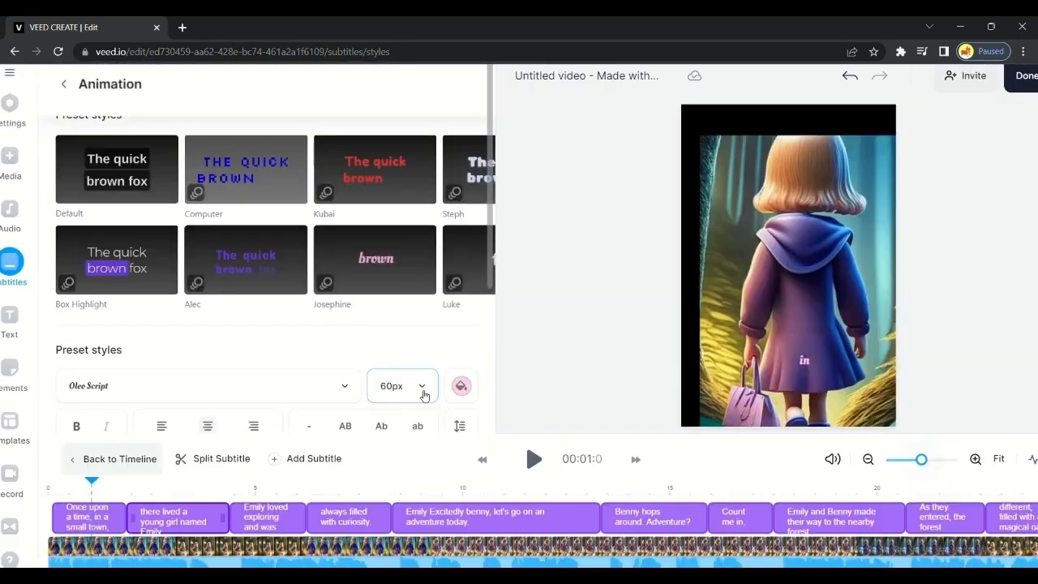
Resize the subtitles from 104px to 136px and colour them yellow
left_click(422, 386)
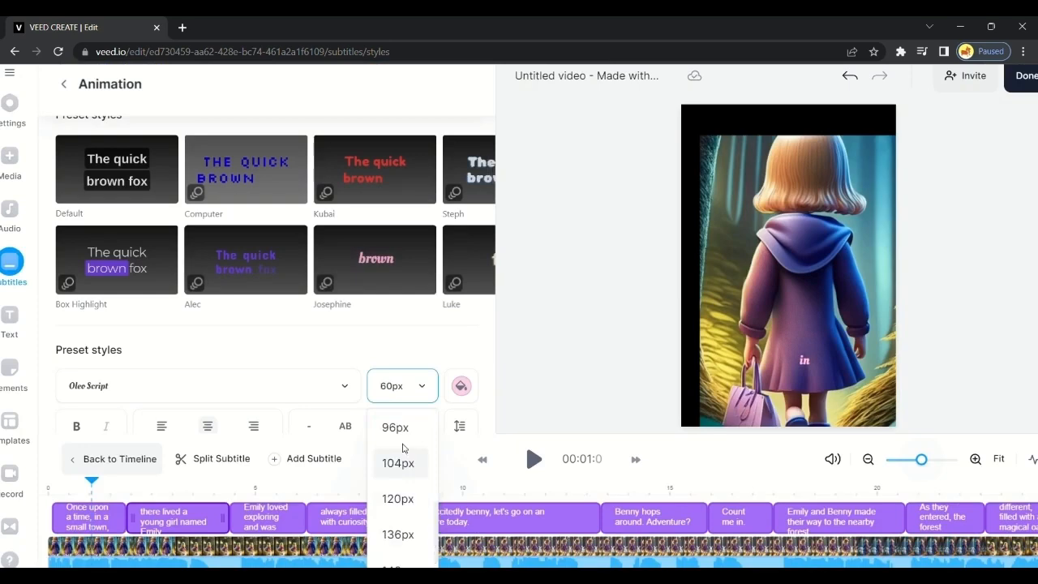
left_click(399, 462)
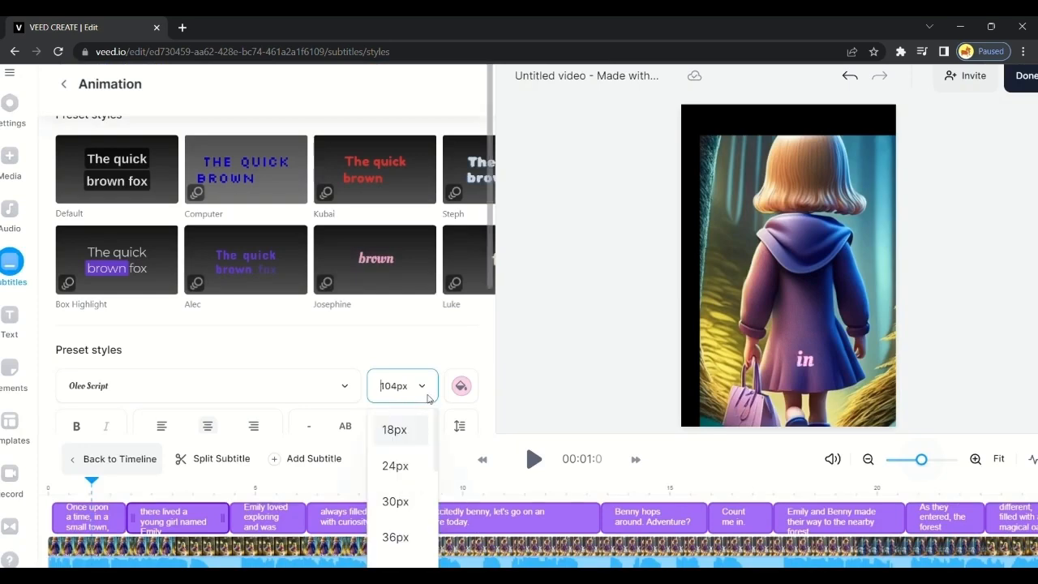
scroll("down", 3)
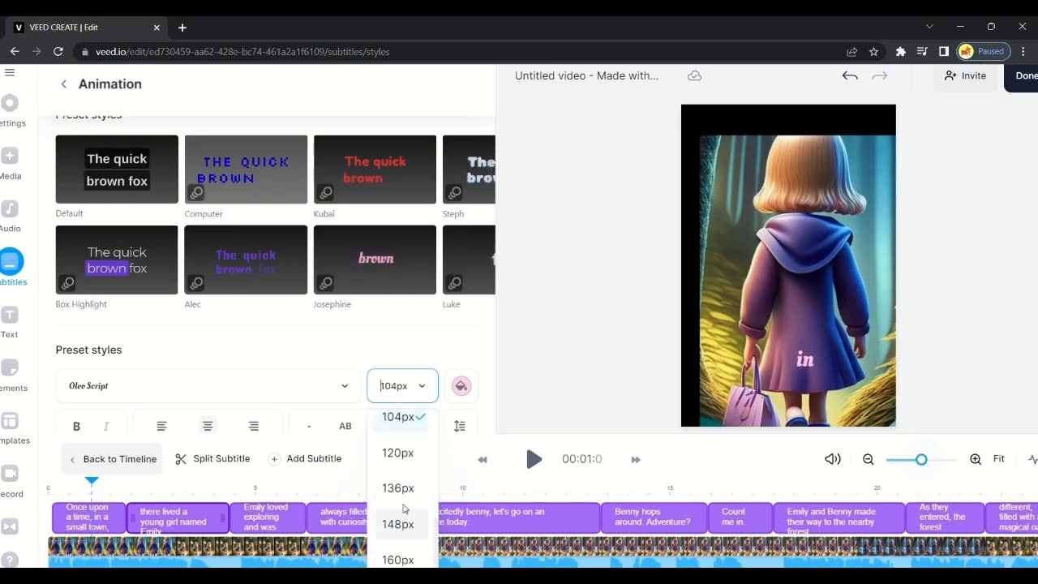
left_click(461, 386)
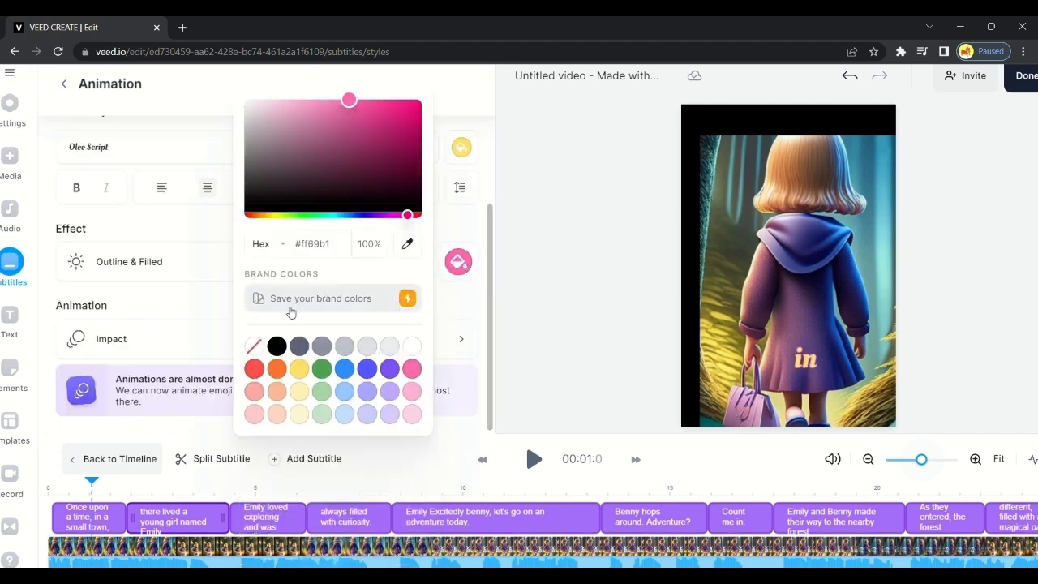
left_click(277, 347)
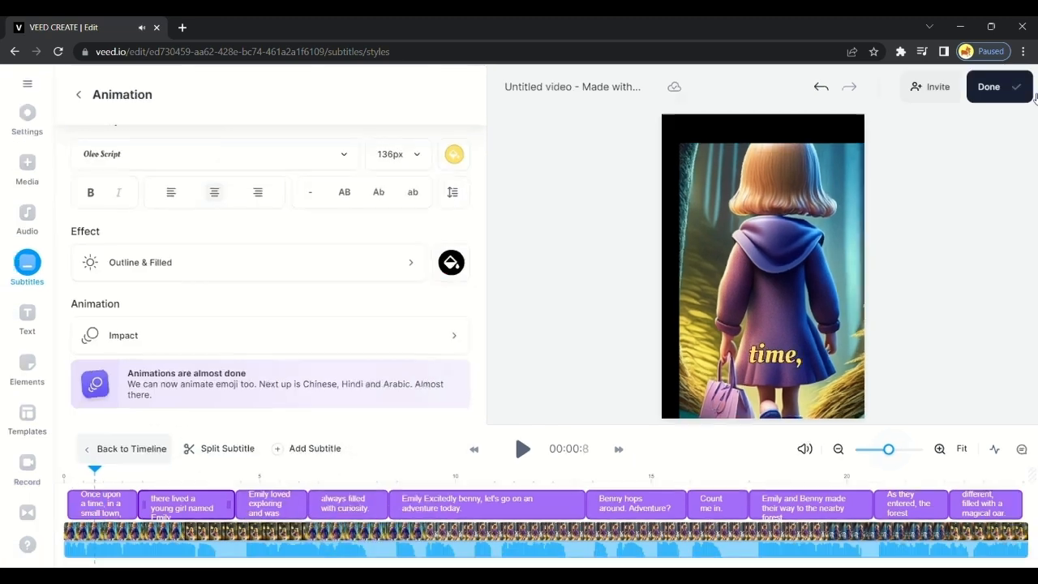
Export the subtitled video and bring up its MP4, MP3 and GIF download options
left_click(989, 86)
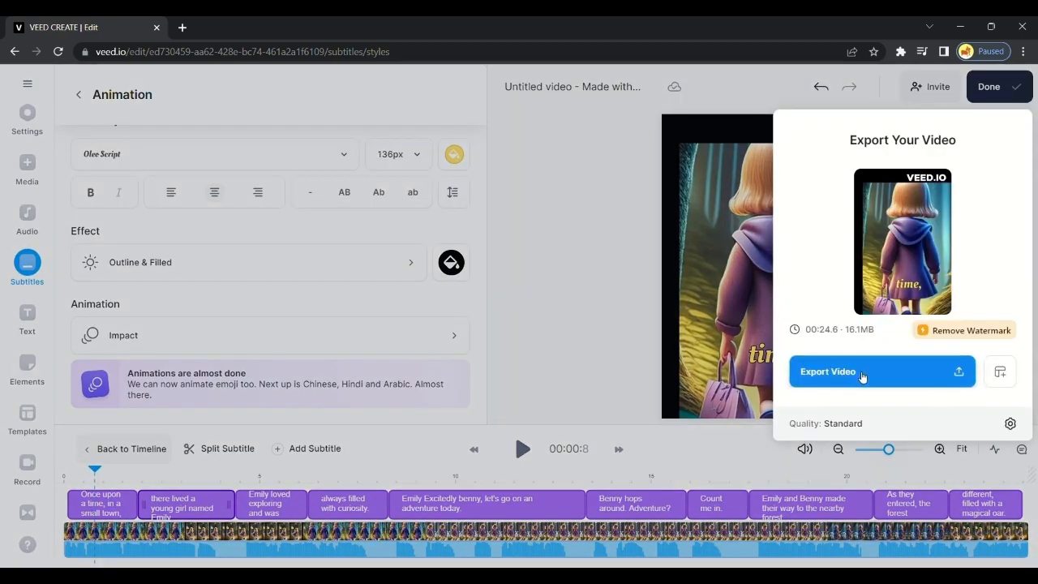
left_click(862, 371)
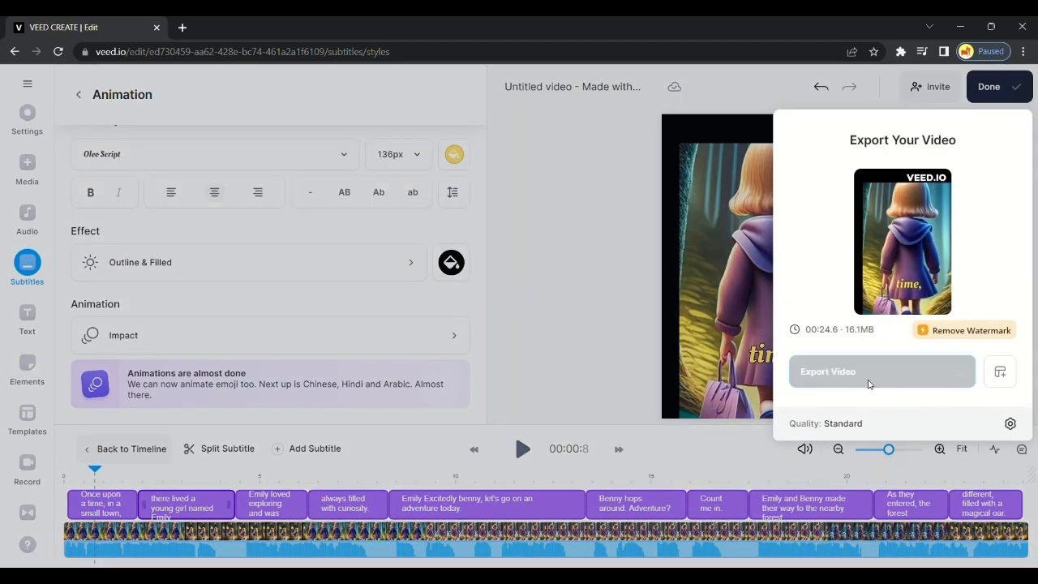
left_click(881, 372)
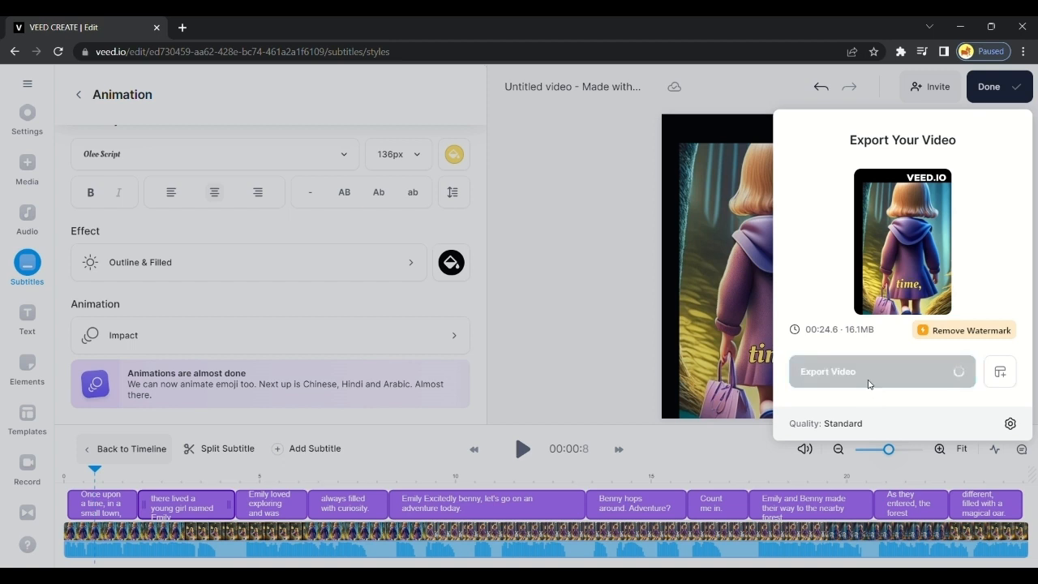
left_click(880, 371)
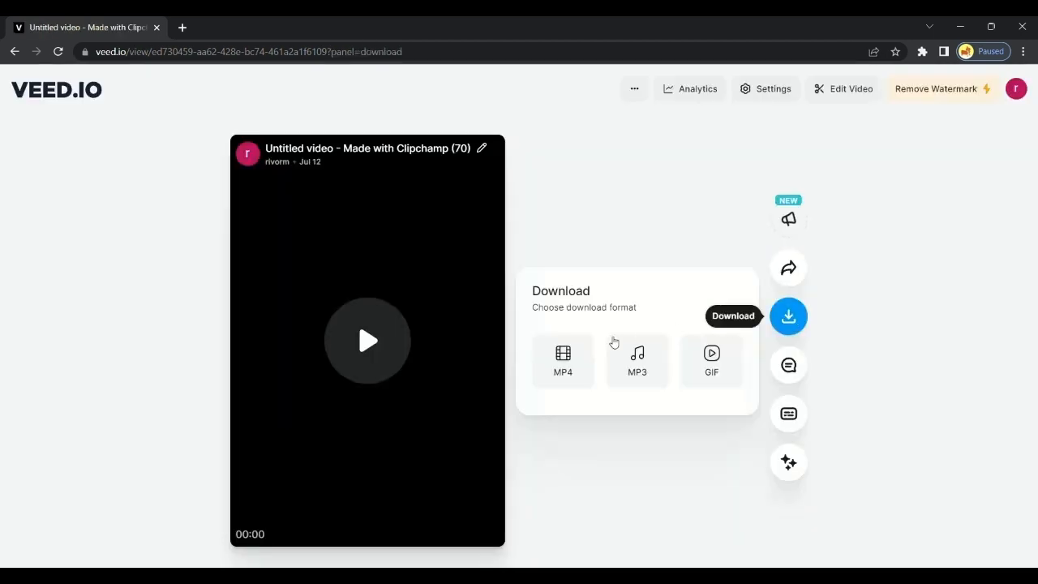